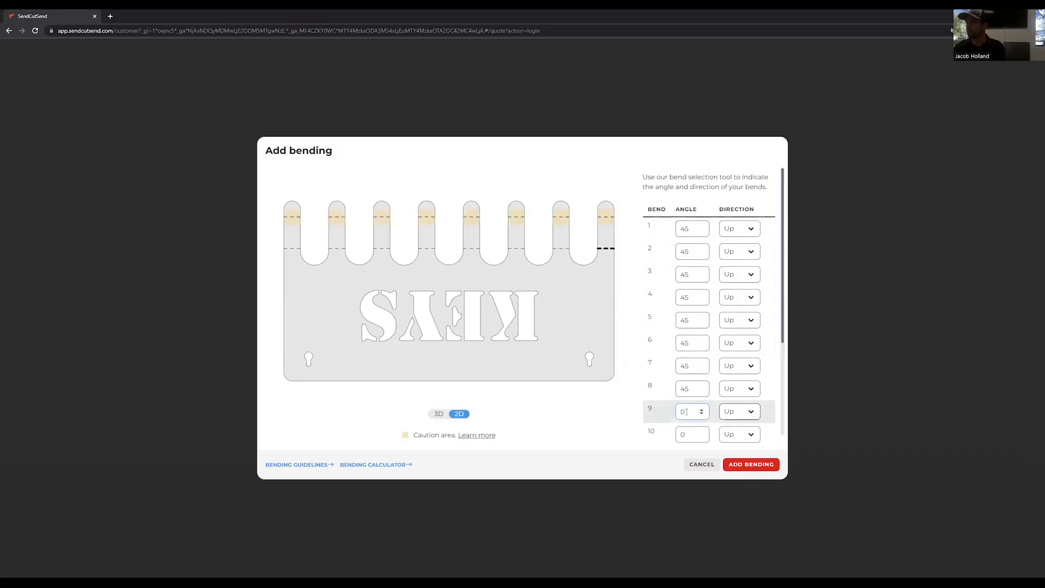
{"action": "scroll", "scroll_direction": "down", "scroll_amount": 3}
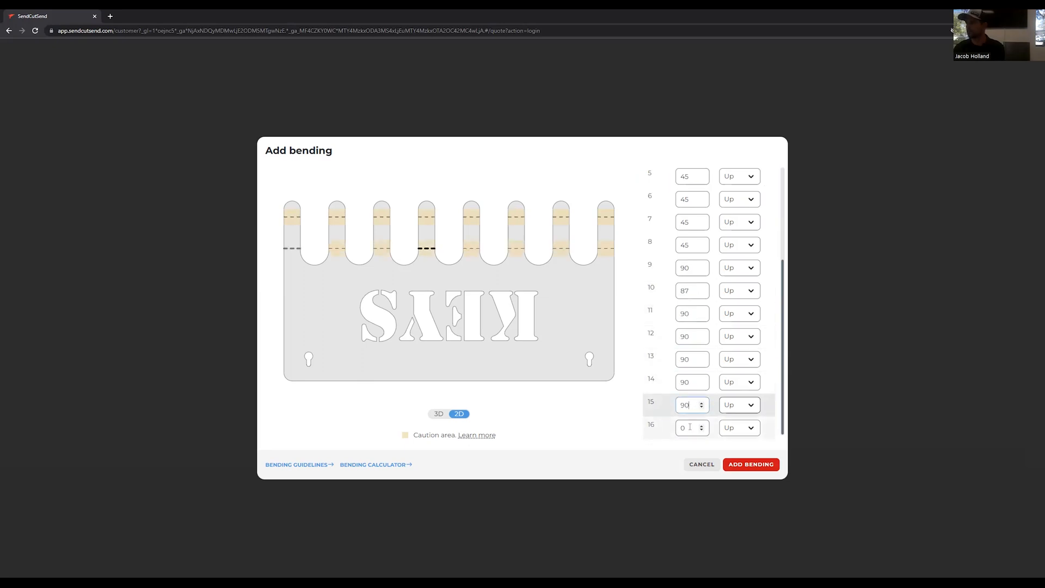